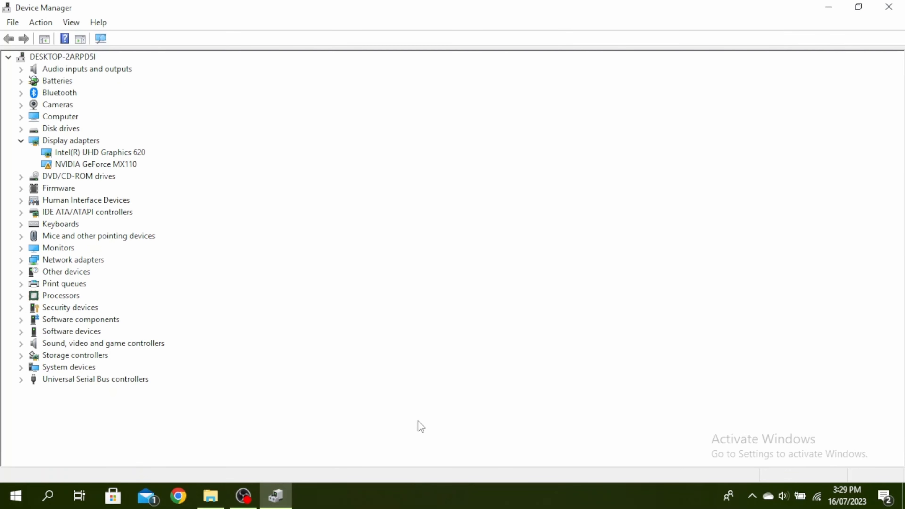
{"action": "mouse_move", "coordinate": [15, 496]}
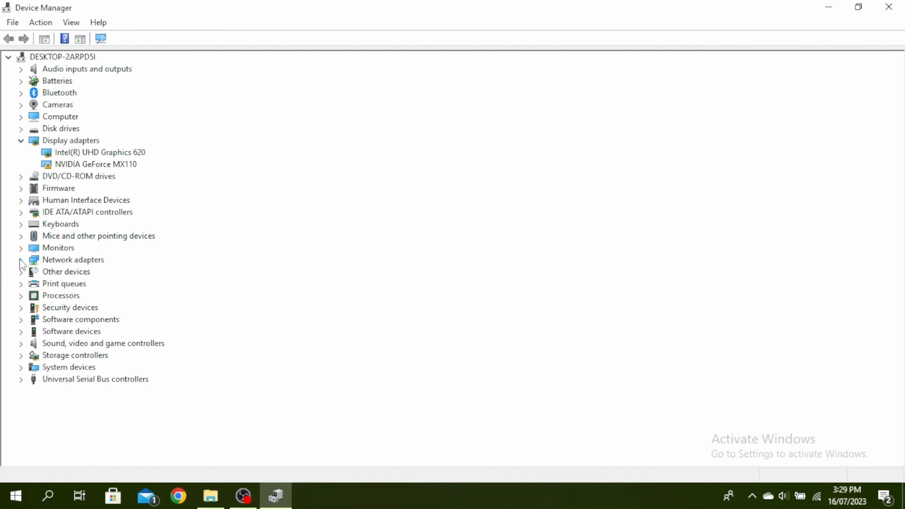
Step: Expand Network adapters to reveal the Realtek PCIe FE Family Controller
{"action": "left_click", "coordinate": [21, 260]}
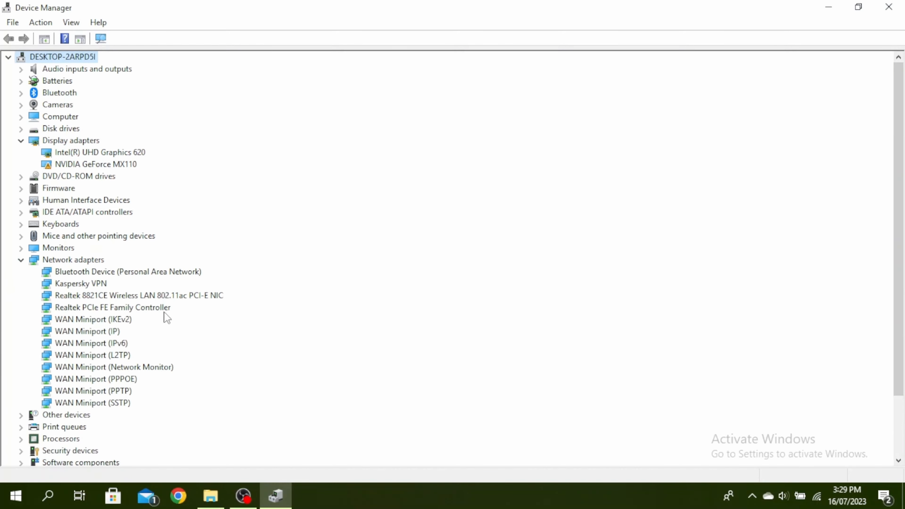
{"action": "mouse_move", "coordinate": [125, 311]}
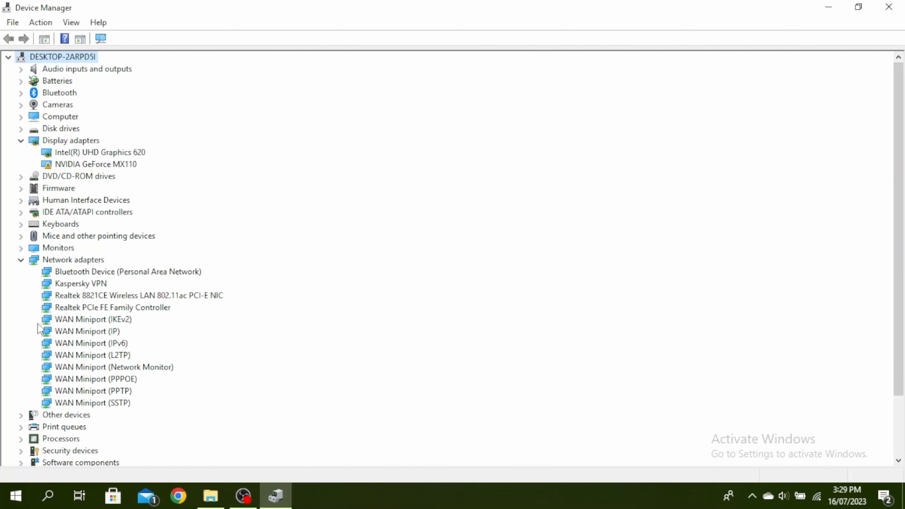
{"action": "left_click", "coordinate": [112, 307]}
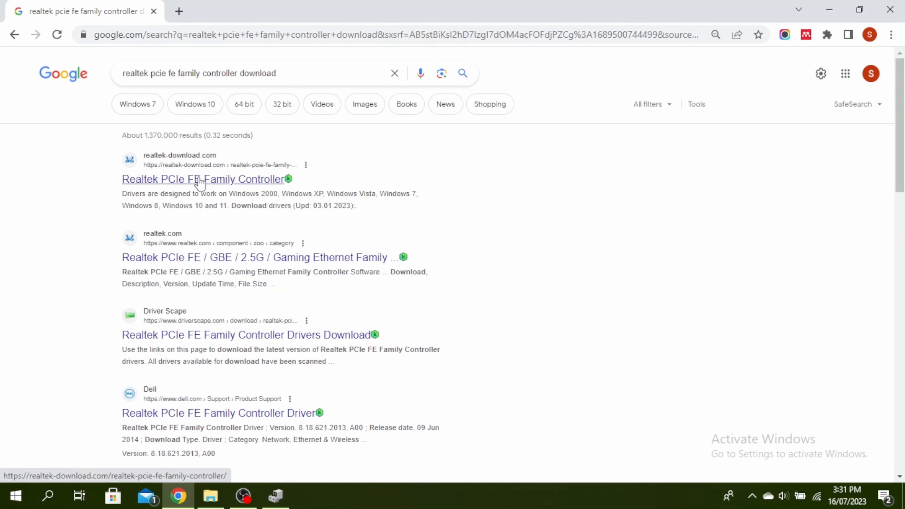
Step: Open the realtek-download.com Realtek PCIe FE Family Controller result and view its Windows driver downloads
{"action": "left_click", "coordinate": [203, 179]}
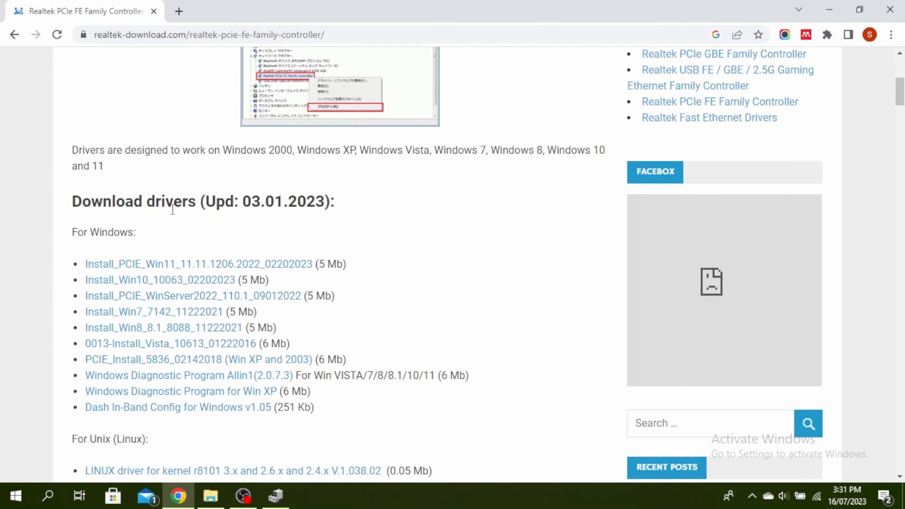
{"action": "scroll", "scroll_direction": "up", "scroll_amount": 3}
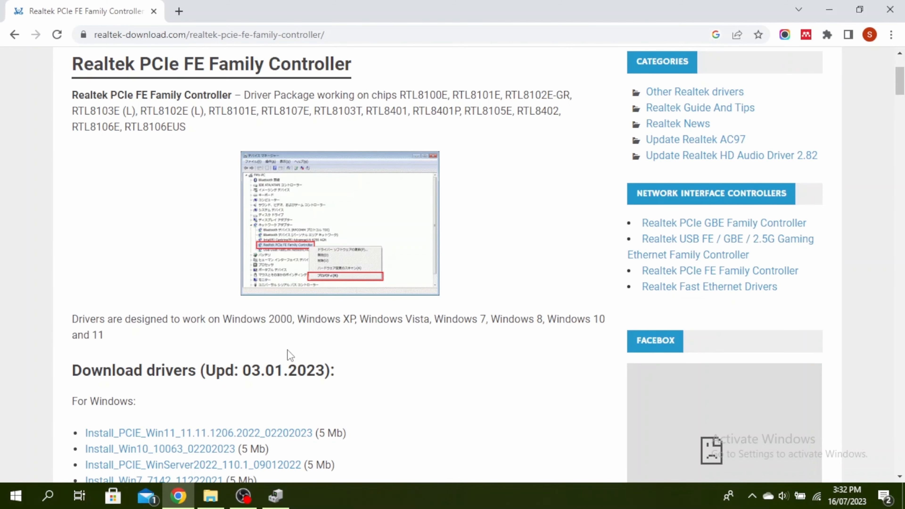